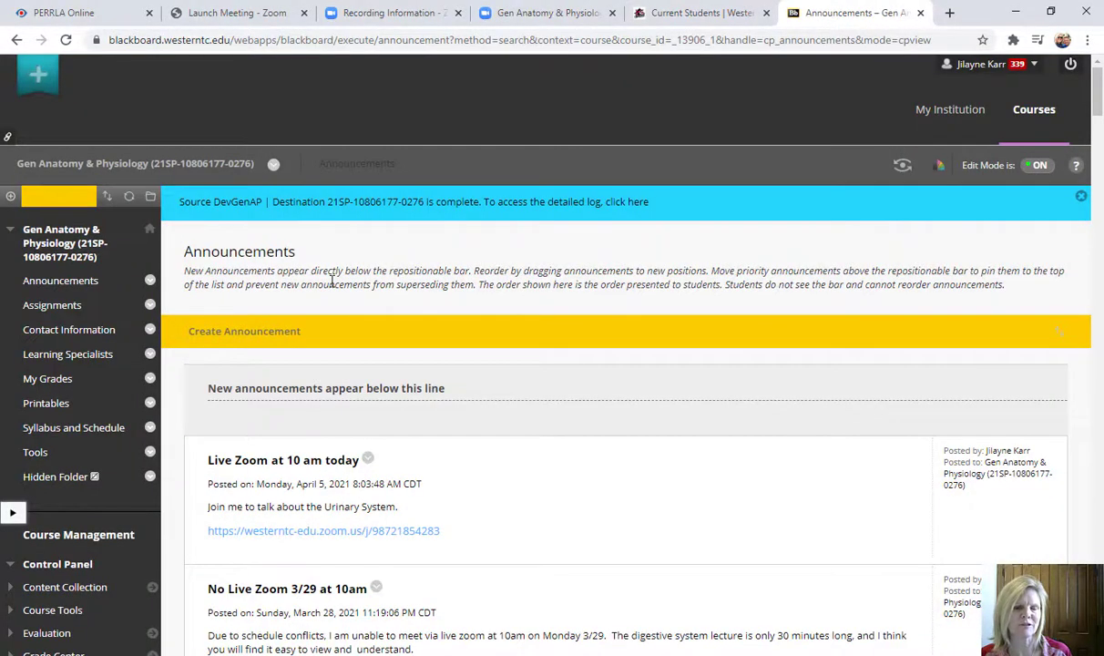
- Go to the course's Assignments page listing the weekly system folders
{"action": "left_click", "coordinate": [52, 304]}
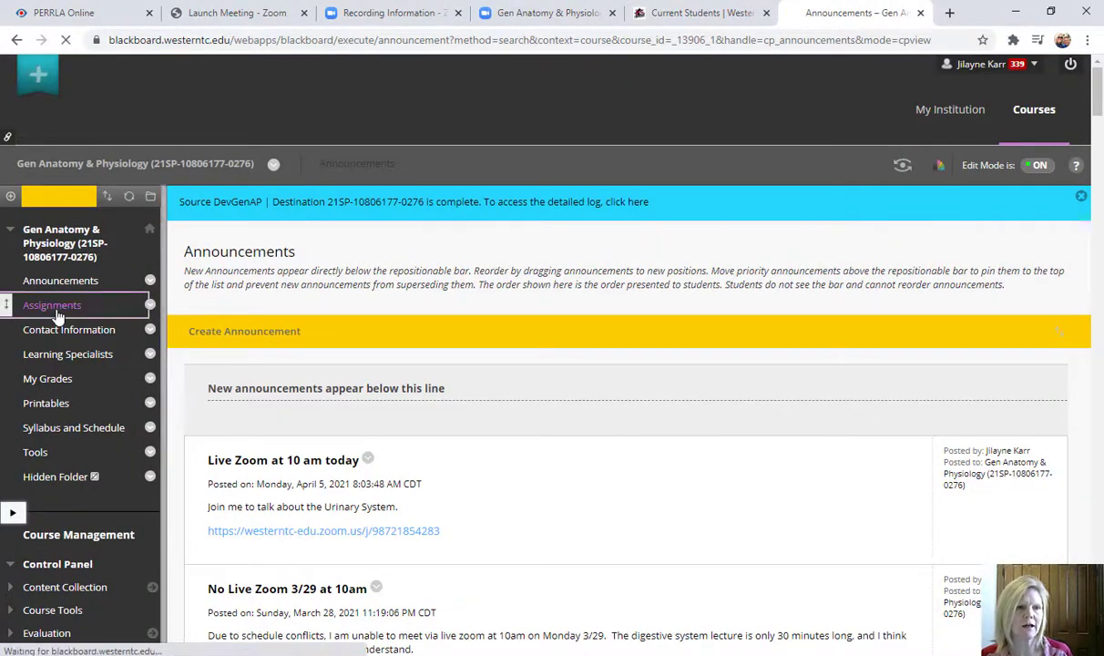
{"action": "left_click", "coordinate": [52, 305]}
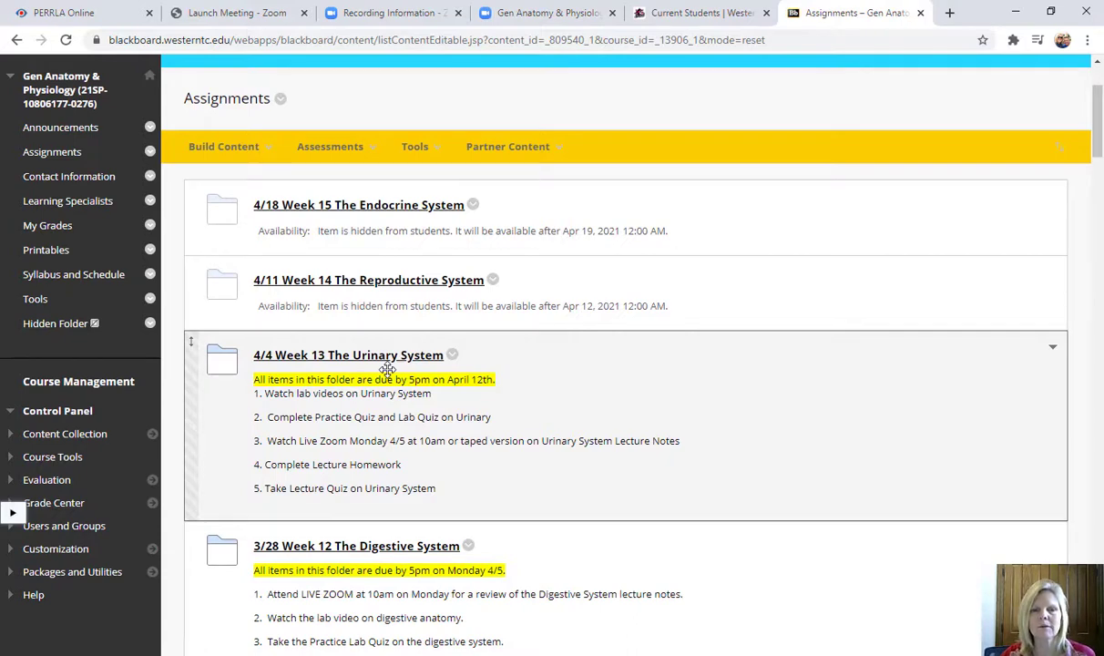
{"action": "mouse_move", "coordinate": [355, 408]}
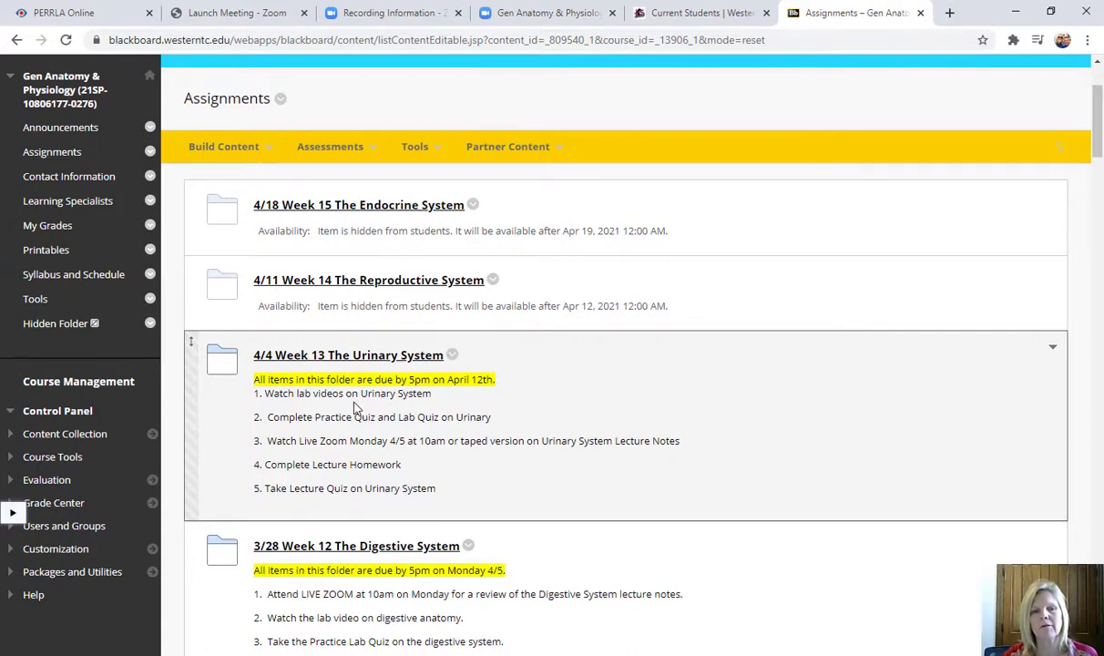
{"action": "mouse_move", "coordinate": [389, 358]}
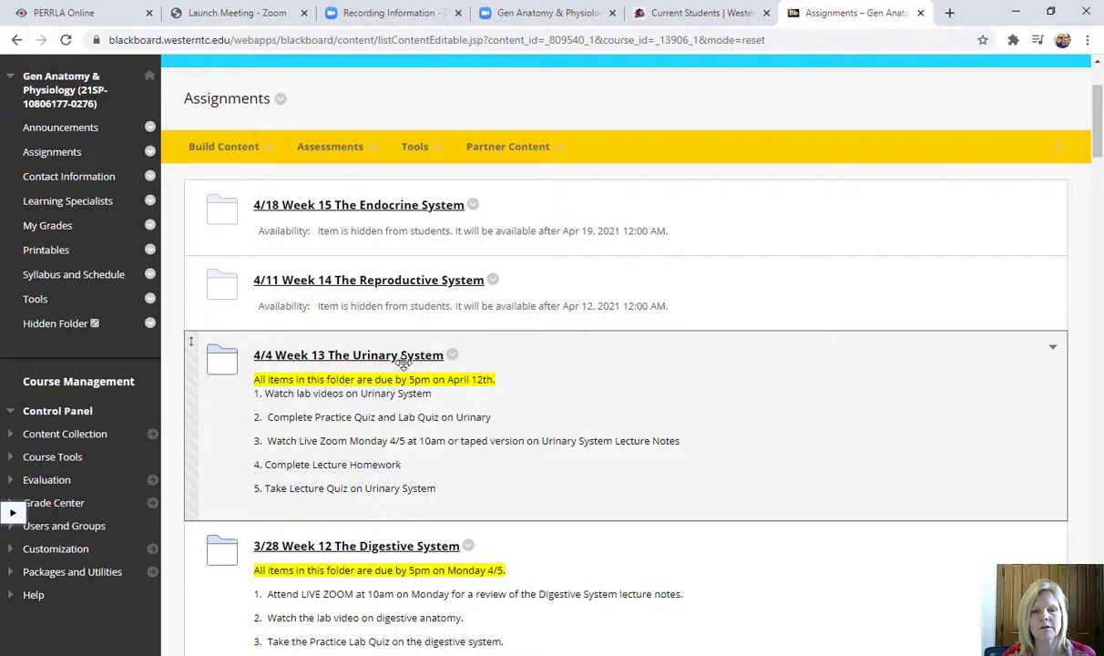
- Open the Week 13 Urinary System folder and scroll through its videos, quizzes and homework
{"action": "left_click", "coordinate": [342, 354]}
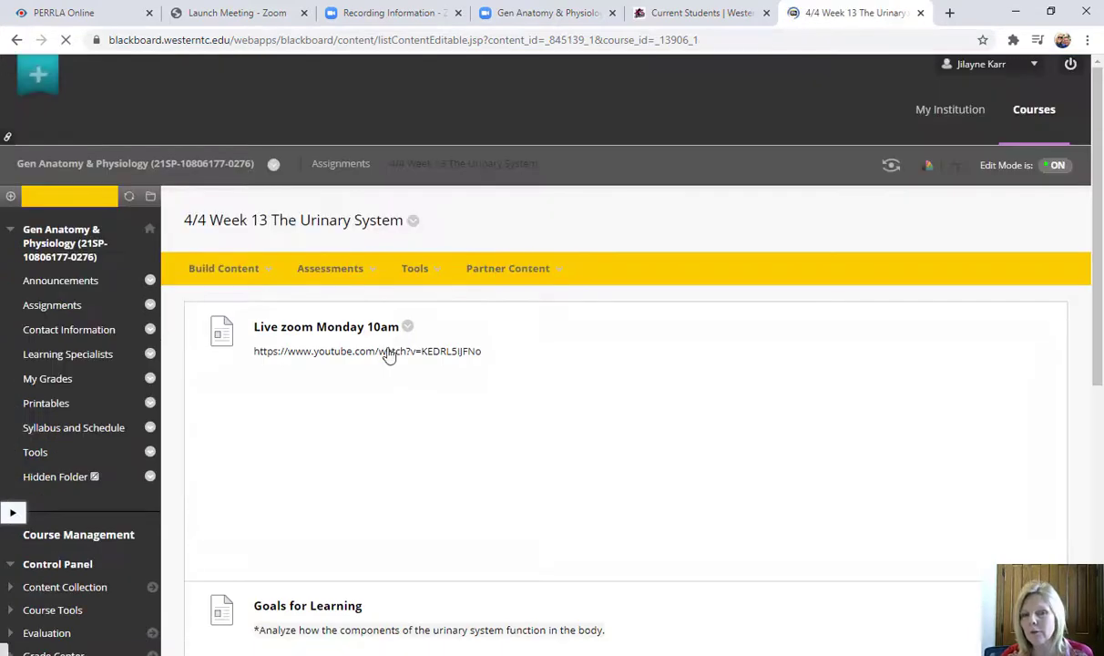
{"action": "scroll", "scroll_direction": "down", "scroll_amount": 3}
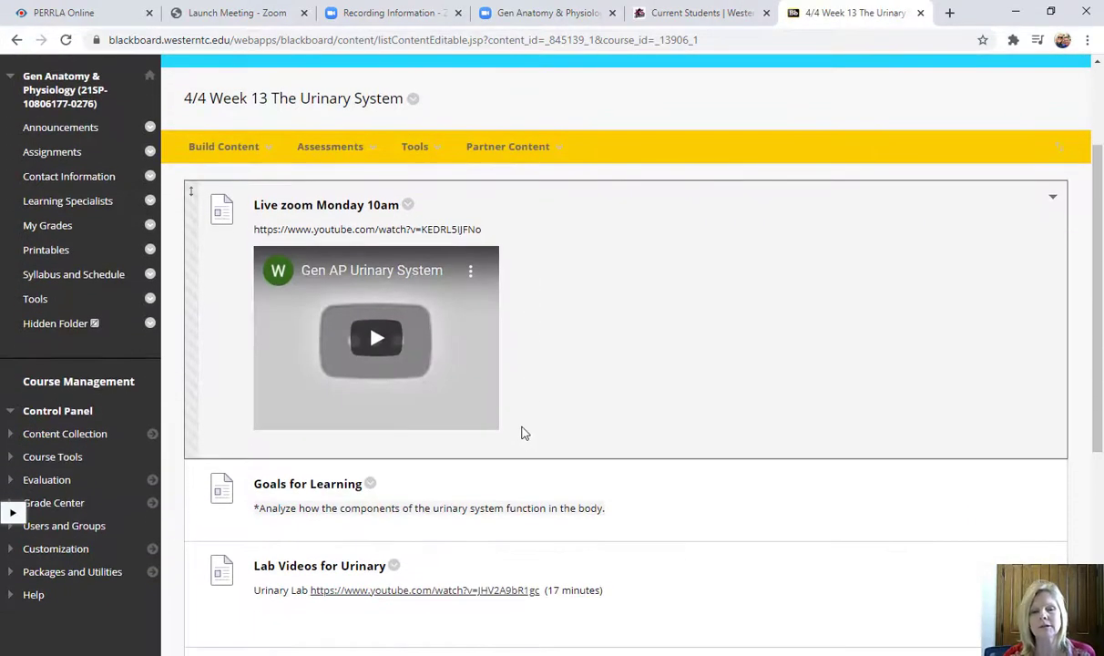
{"action": "mouse_move", "coordinate": [337, 294]}
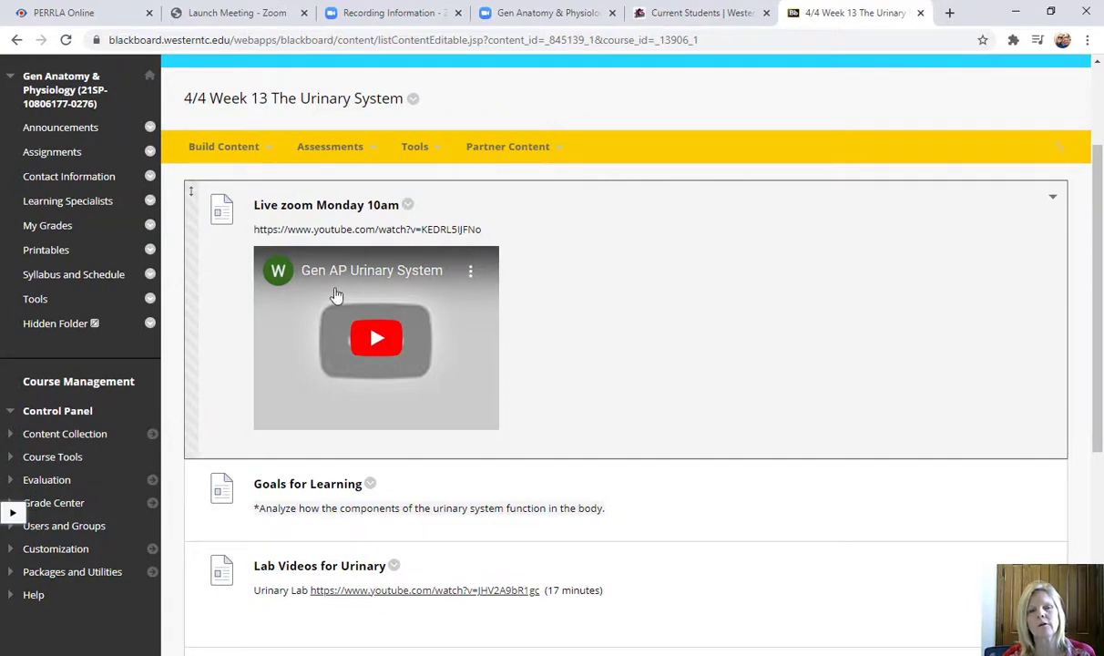
{"action": "scroll", "scroll_direction": "down", "scroll_amount": 3}
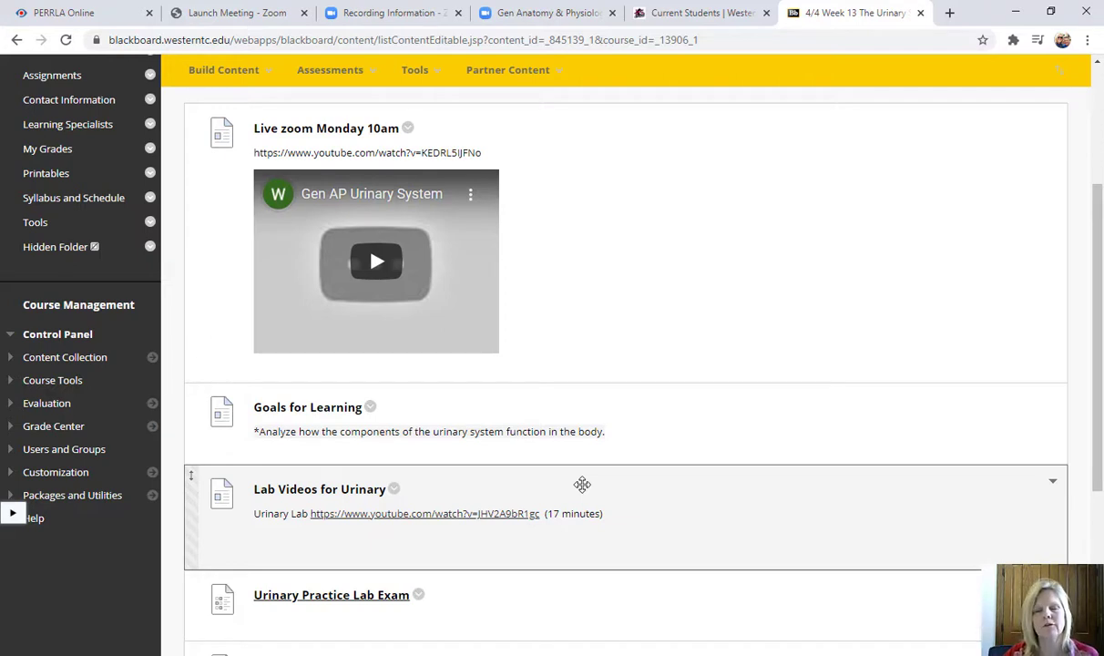
{"action": "mouse_move", "coordinate": [580, 483]}
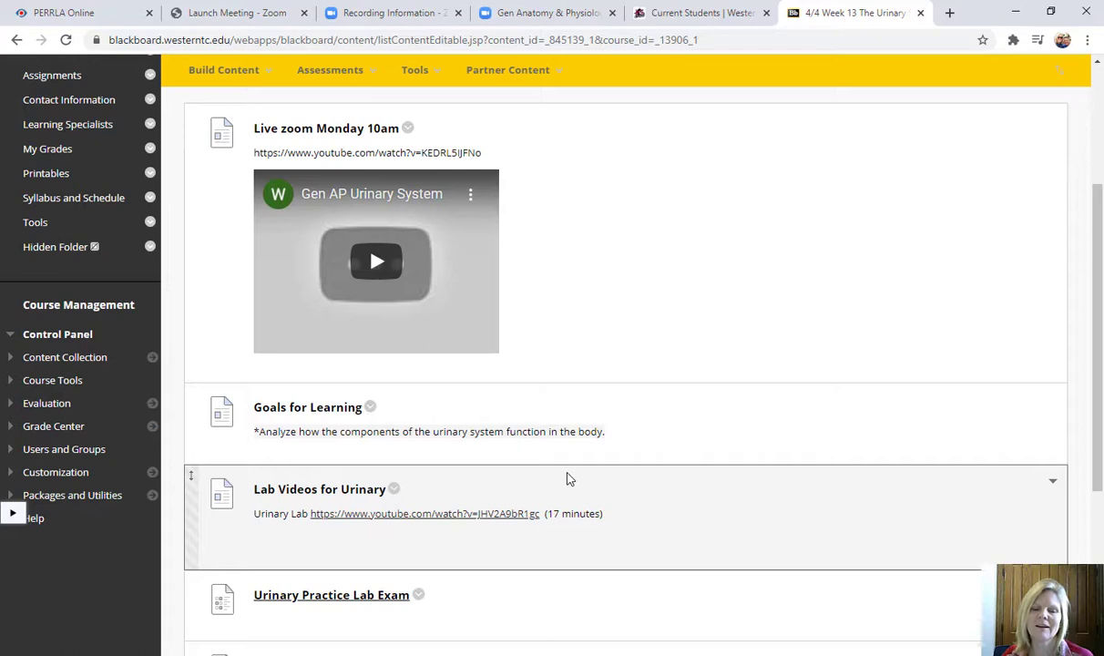
{"action": "mouse_move", "coordinate": [284, 185]}
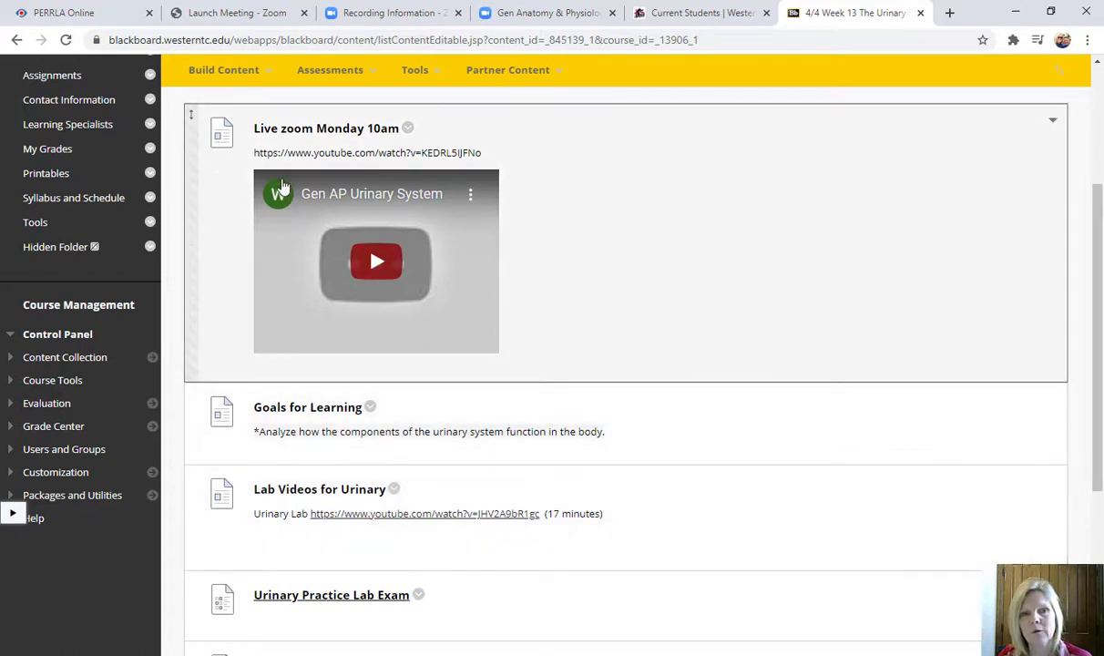
{"action": "mouse_move", "coordinate": [471, 445]}
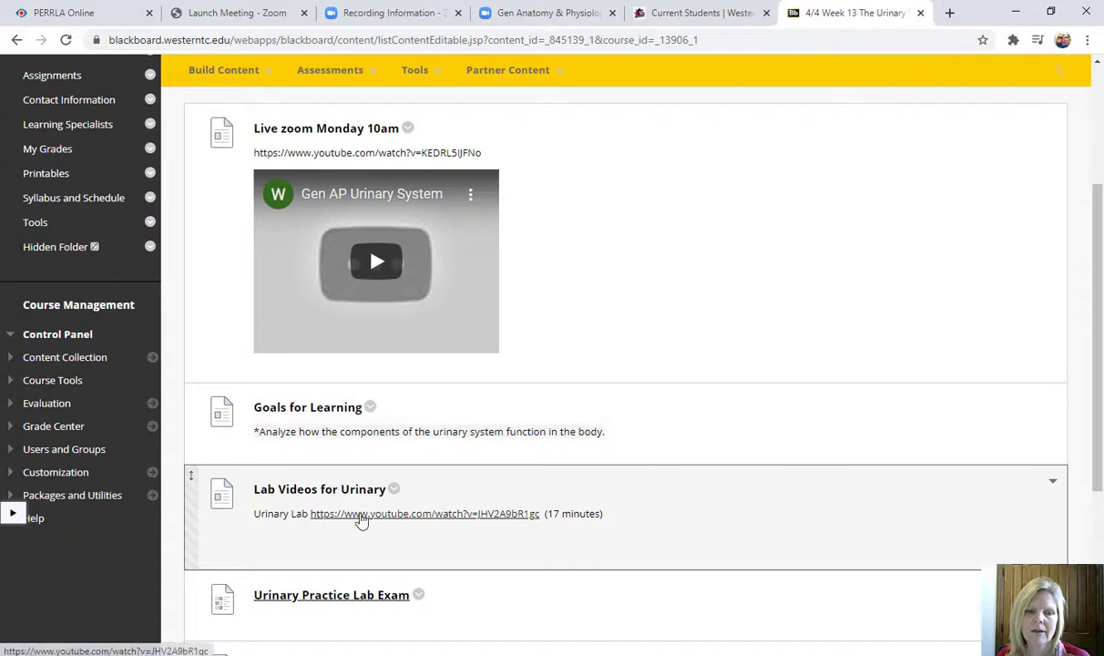
{"action": "scroll", "scroll_direction": "down", "scroll_amount": 3}
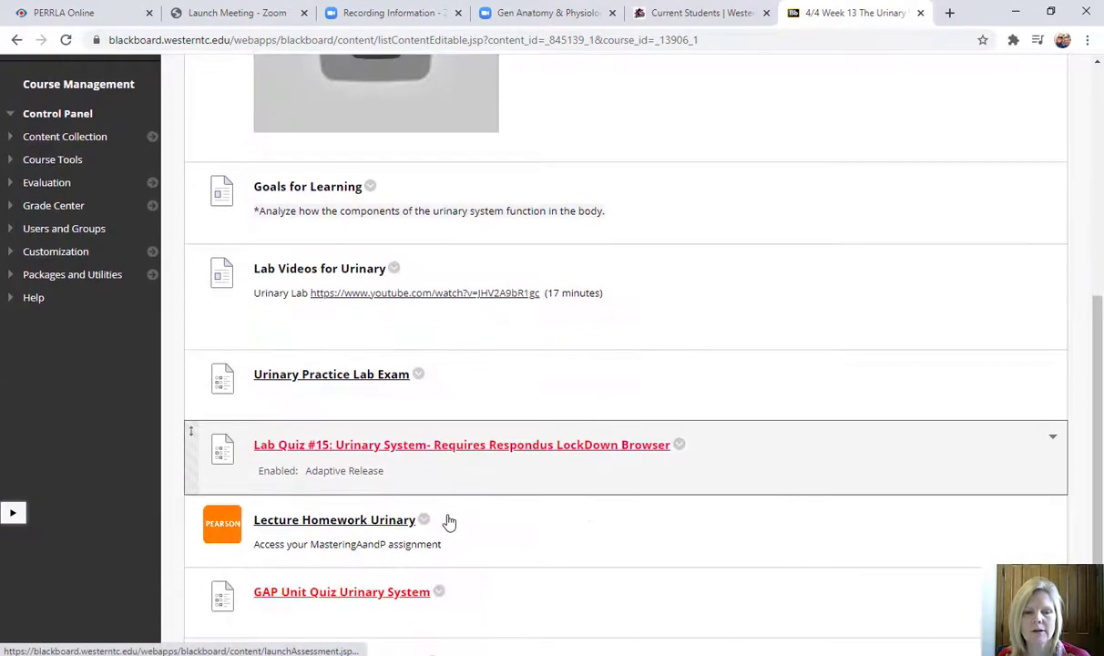
{"action": "scroll", "scroll_direction": "down", "scroll_amount": 3}
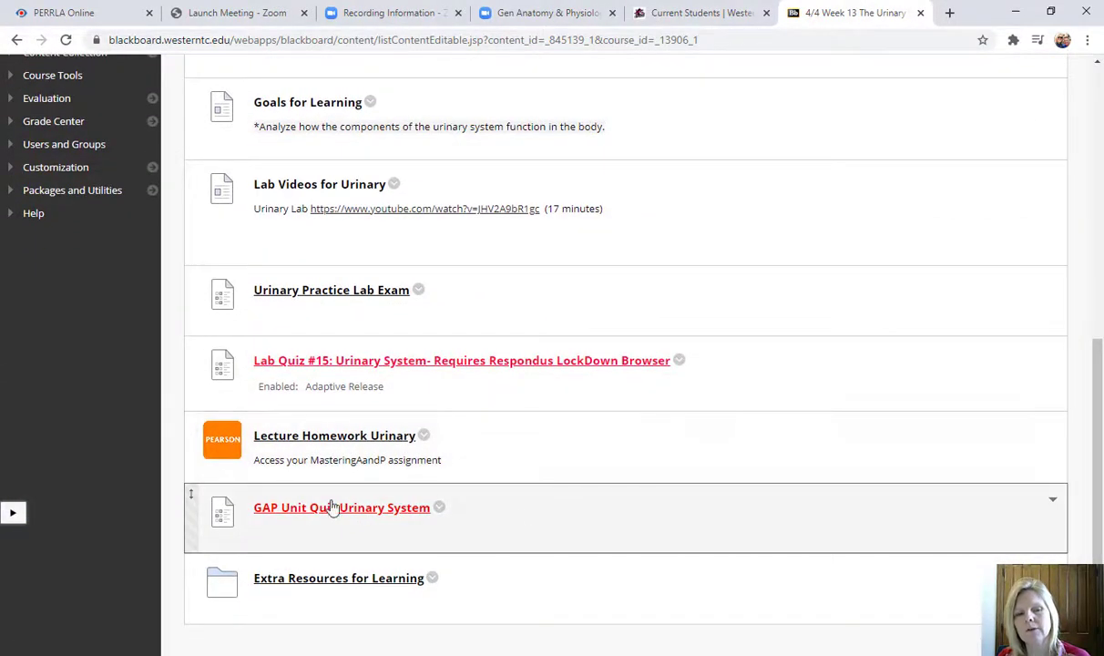
{"action": "mouse_move", "coordinate": [343, 582]}
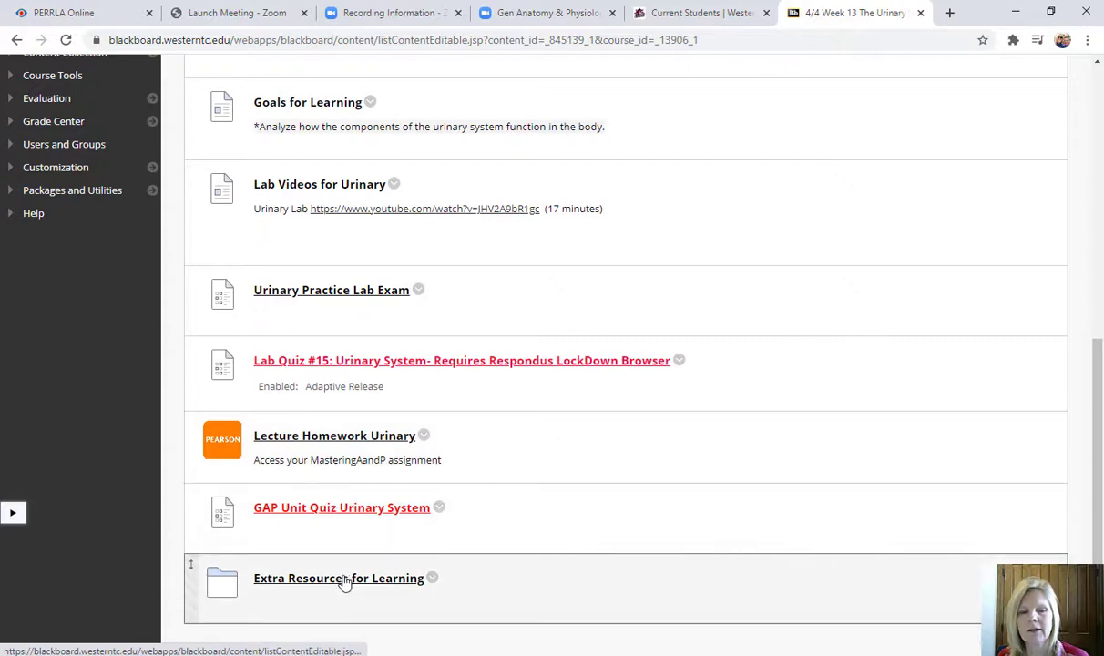
{"action": "left_click", "coordinate": [337, 578]}
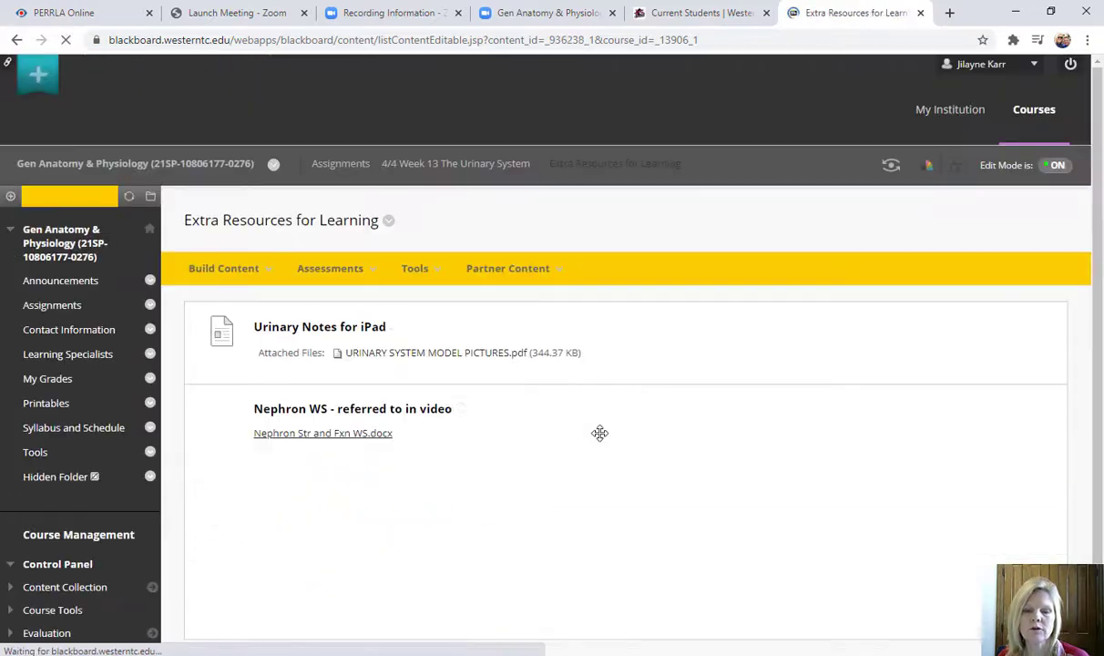
{"action": "scroll", "scroll_direction": "down", "scroll_amount": 3}
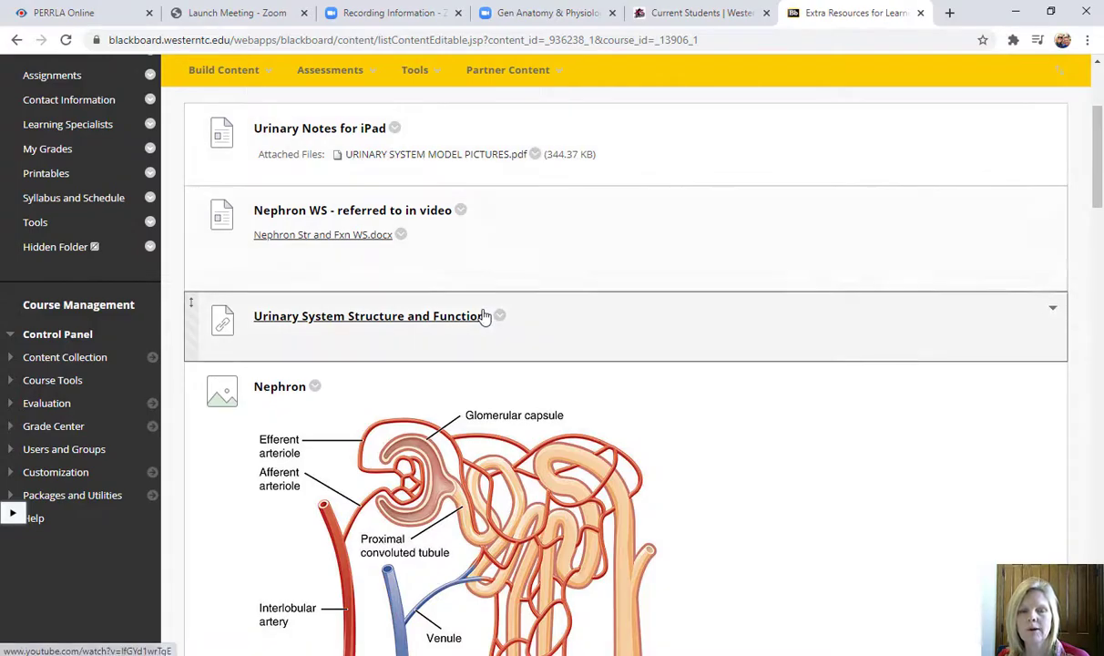
{"action": "scroll", "scroll_direction": "down", "scroll_amount": 3}
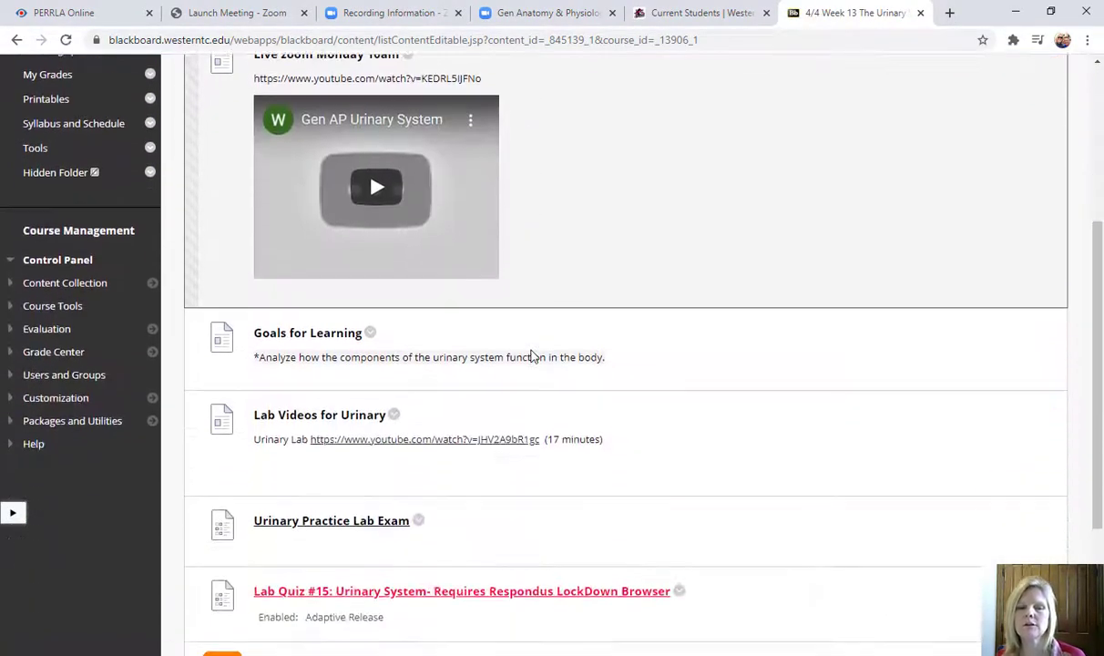
{"action": "scroll", "scroll_direction": "down", "scroll_amount": 3}
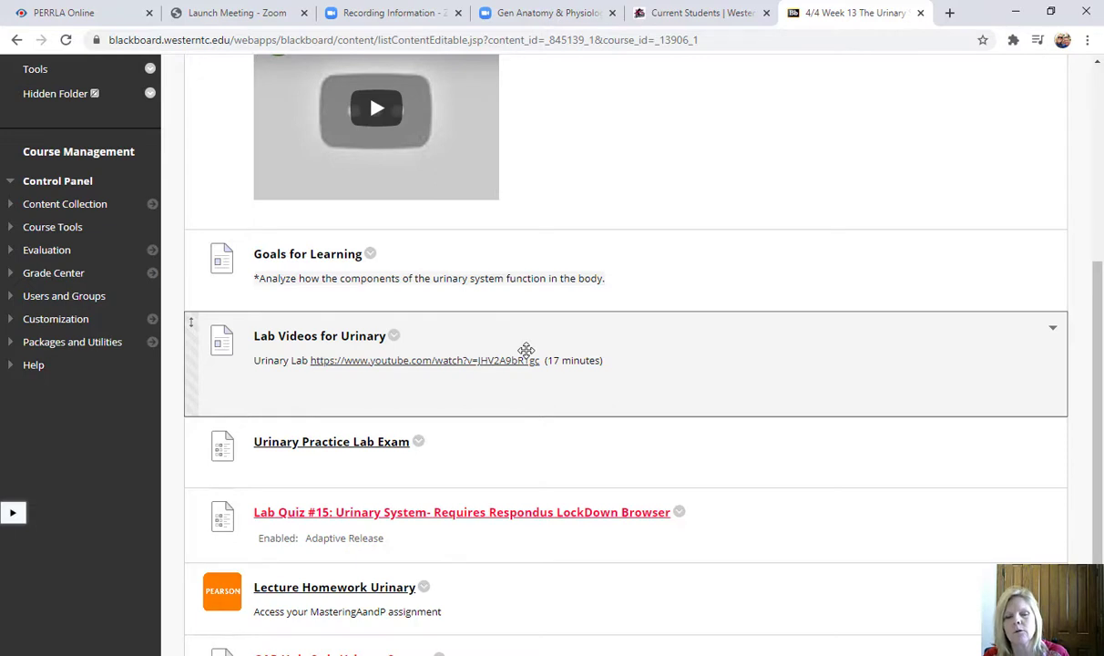
{"action": "scroll", "scroll_direction": "down", "scroll_amount": 3}
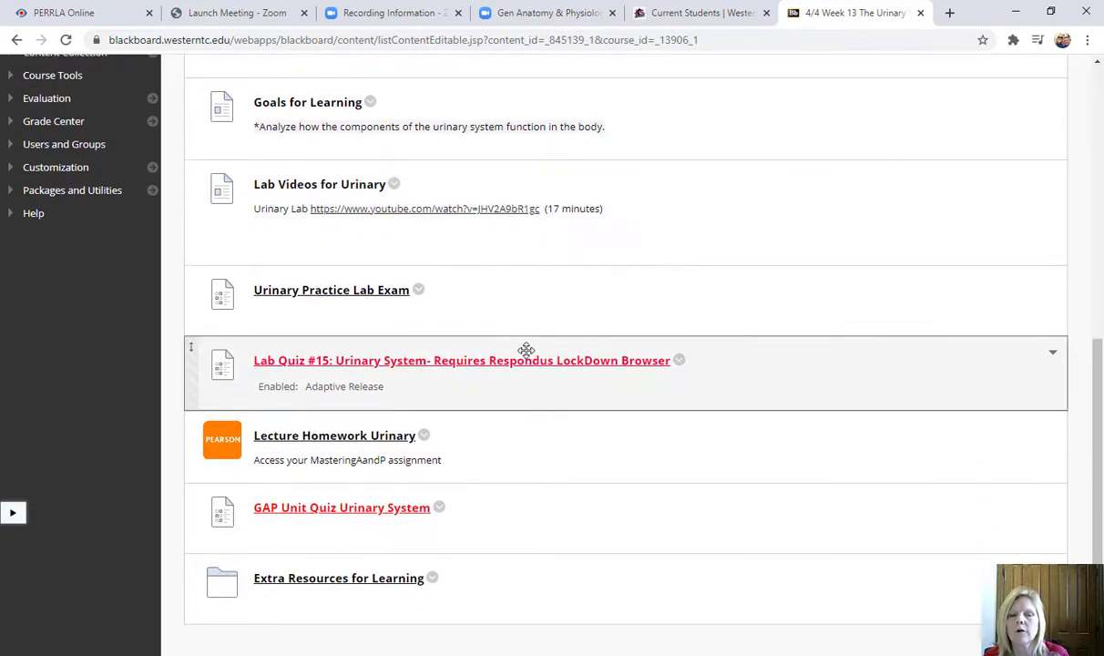
{"action": "mouse_move", "coordinate": [385, 345]}
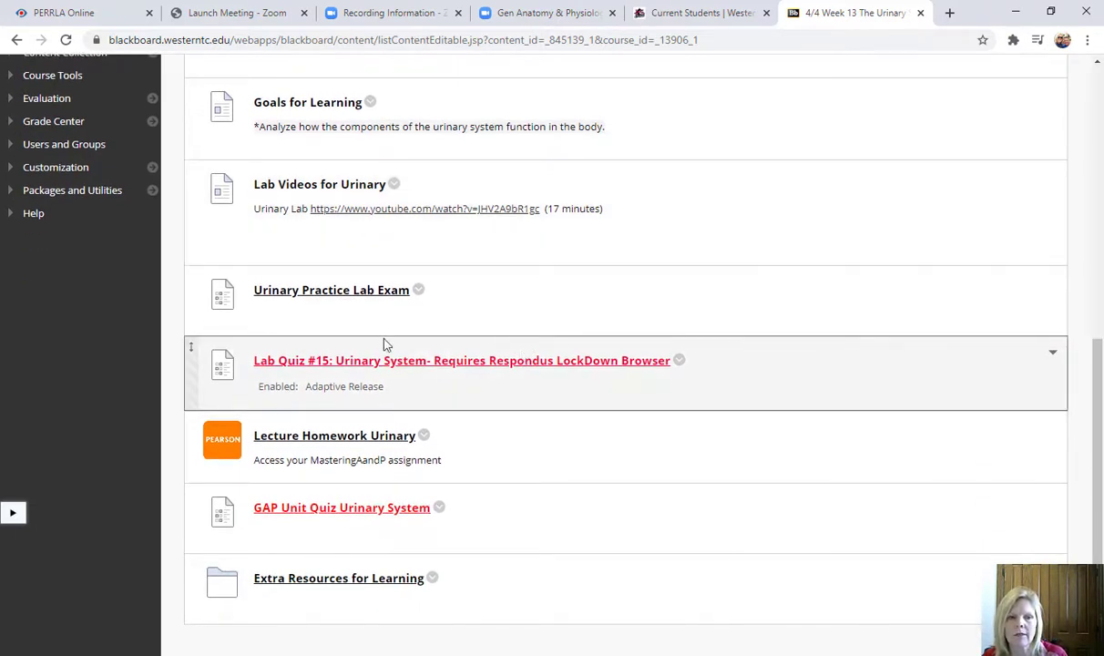
{"action": "mouse_move", "coordinate": [350, 361]}
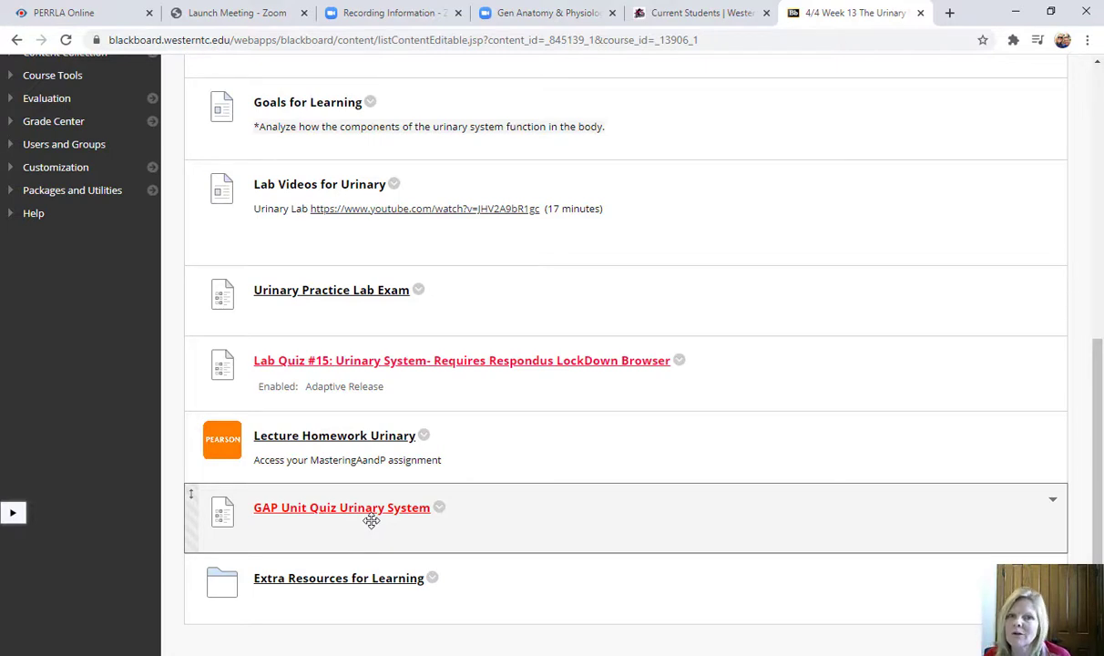
{"action": "mouse_move", "coordinate": [374, 505]}
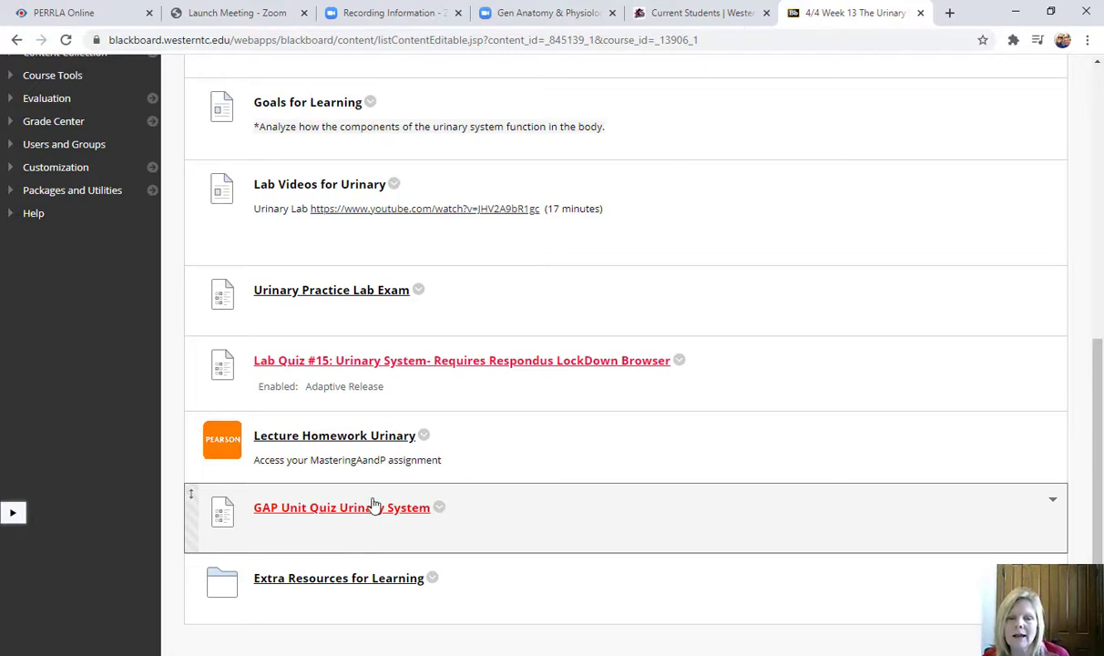